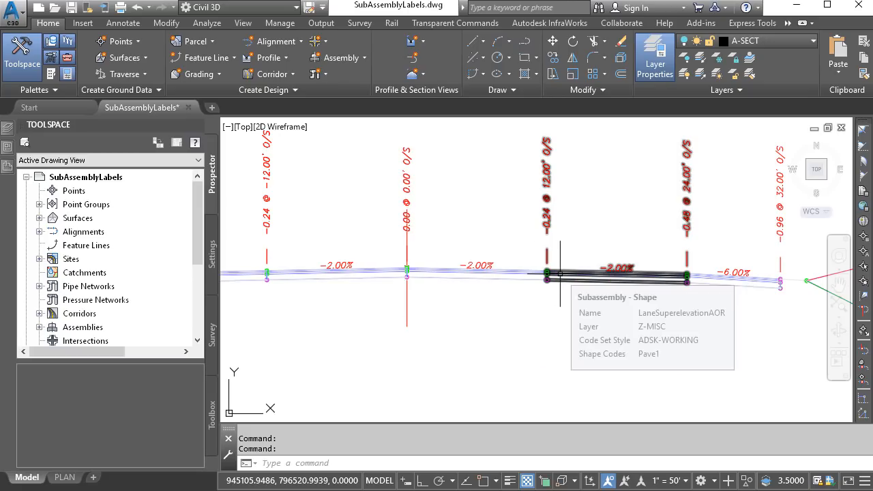
mouse_move(399, 289)
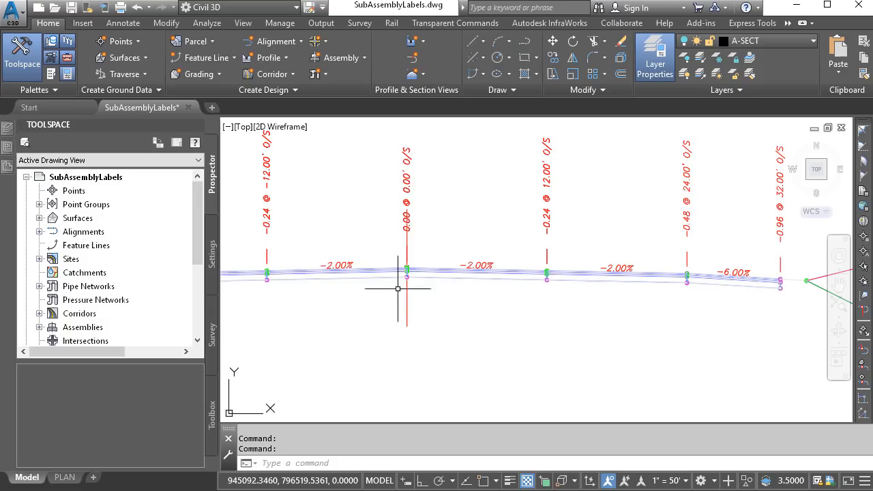
mouse_move(389, 274)
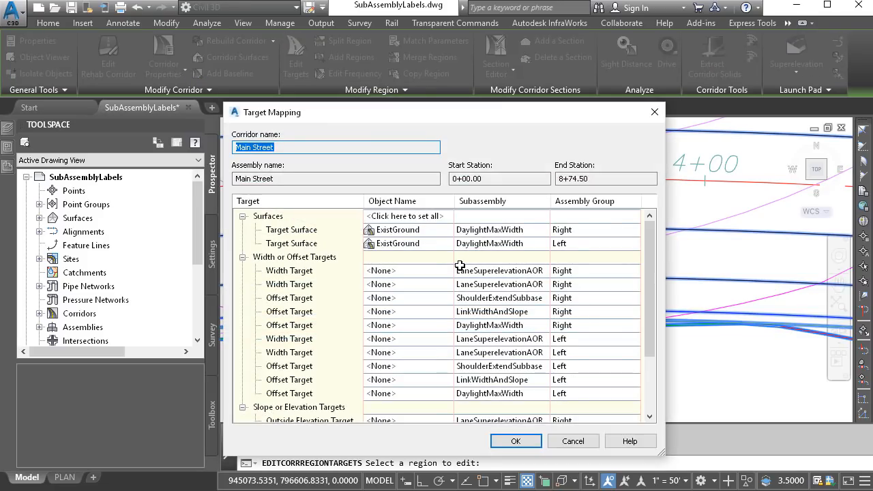
mouse_move(486, 284)
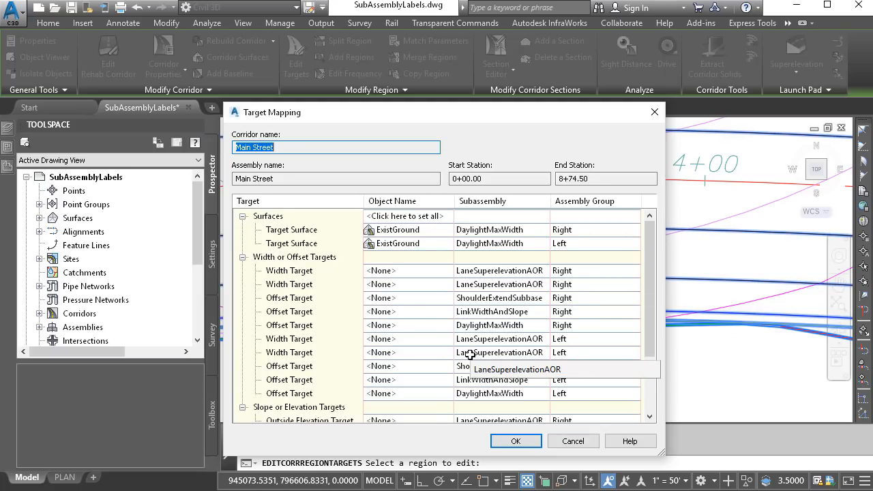
Close the Target Mapping dialog after reviewing the subassembly names
click(516, 440)
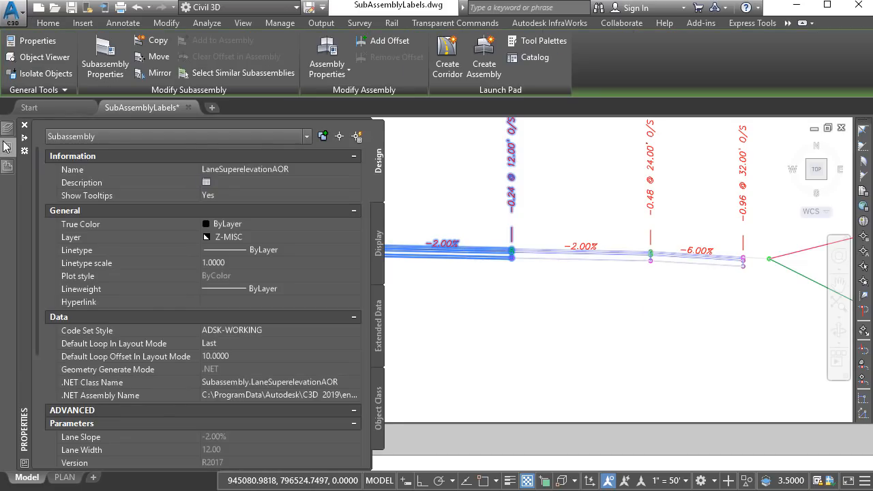
Dismiss the LaneSuperelevationAOR subassembly properties and return to the assembly drawing
double_click(245, 169)
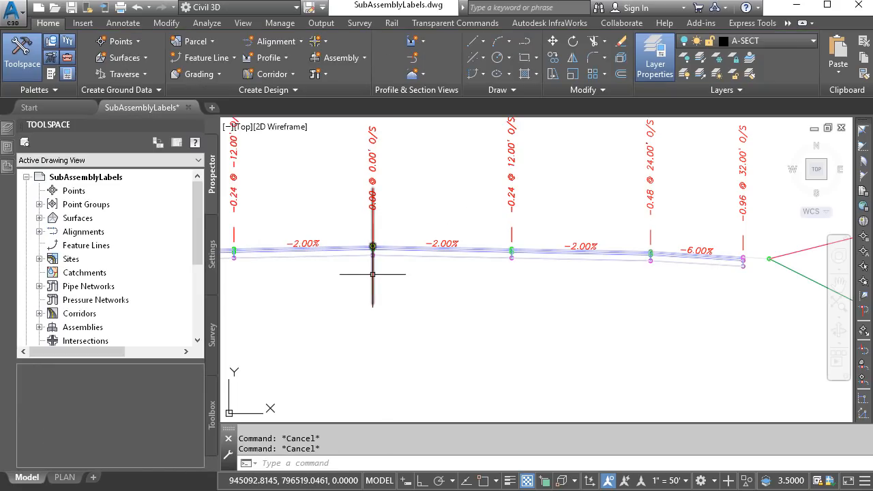
Review the Main Street assembly's construction properties and its LaneSuperelevationAOR subassembly, then close them
click(372, 246)
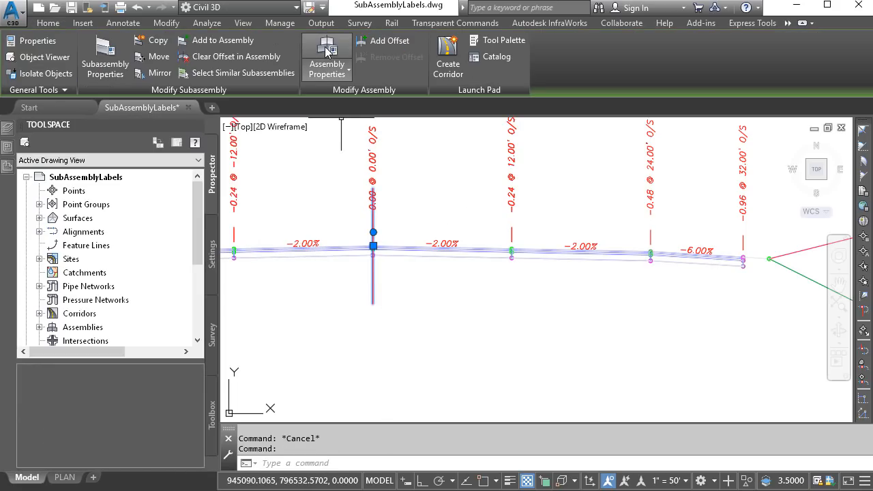
click(326, 58)
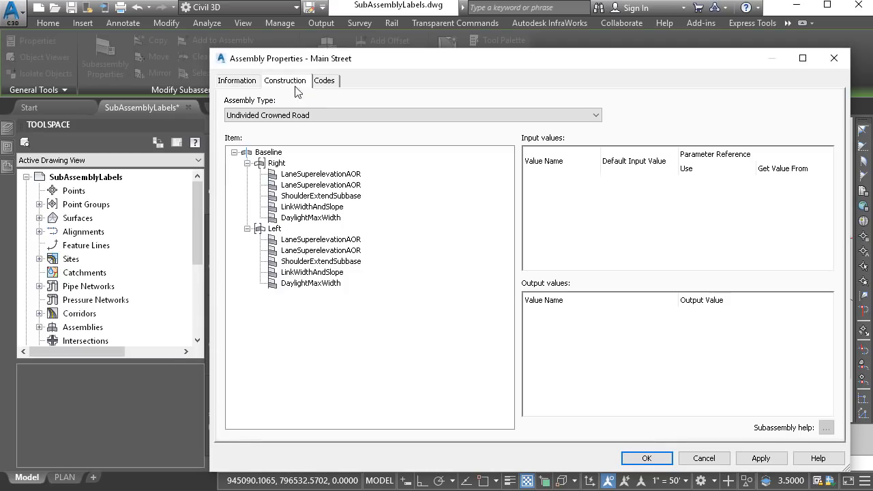
click(320, 173)
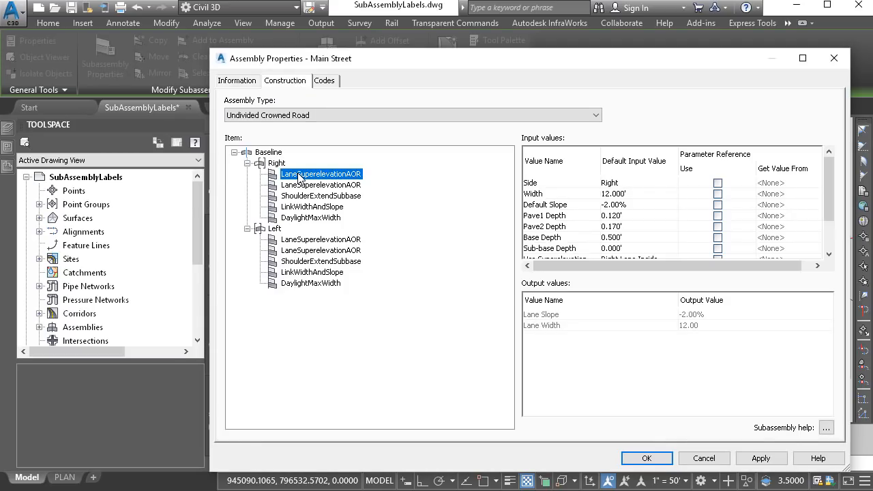
double_click(321, 173)
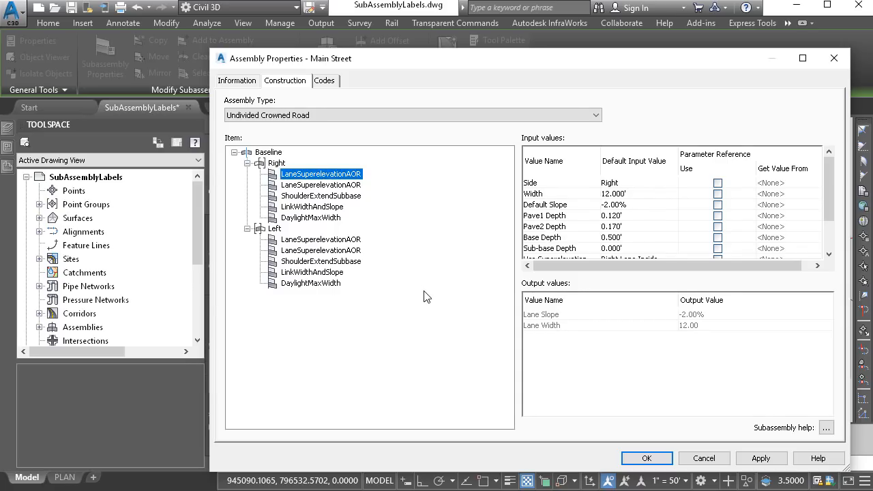
click(704, 458)
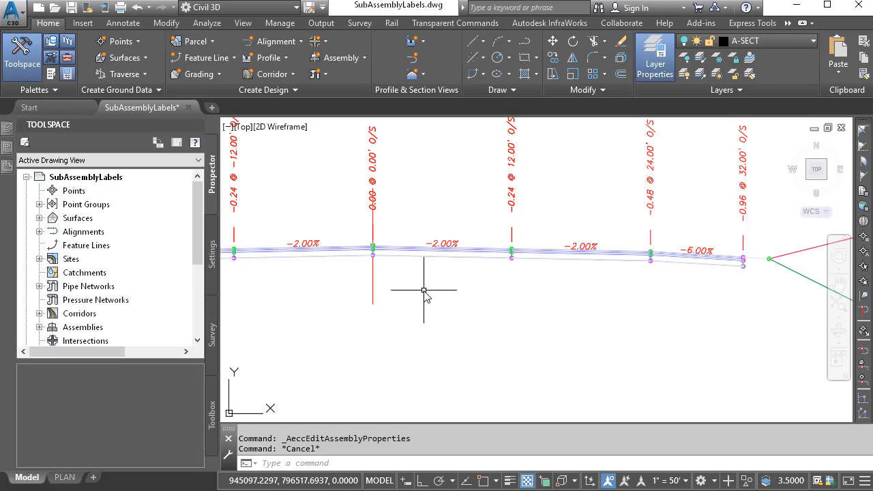
mouse_move(424, 270)
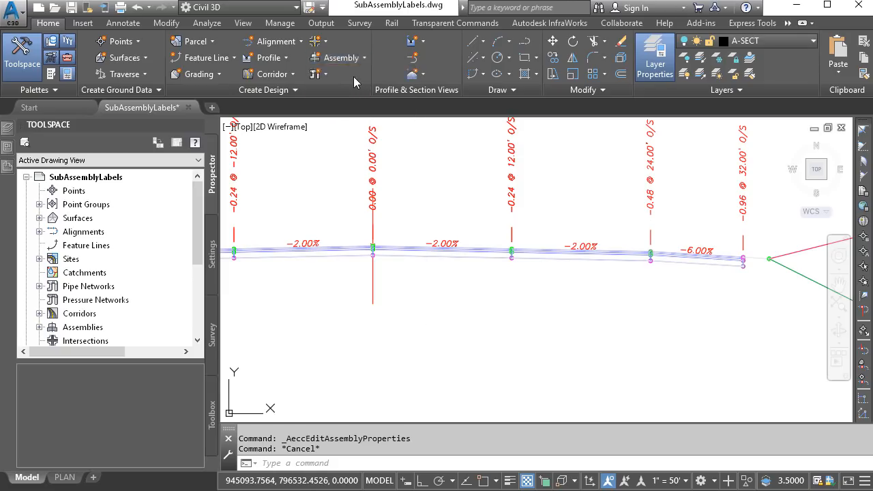
Create a new assembly named 'sample'
text(sample)
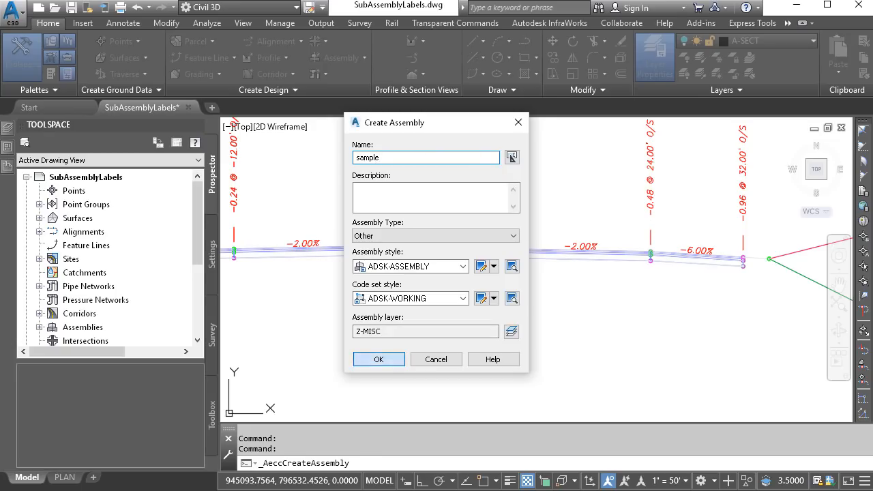
click(379, 358)
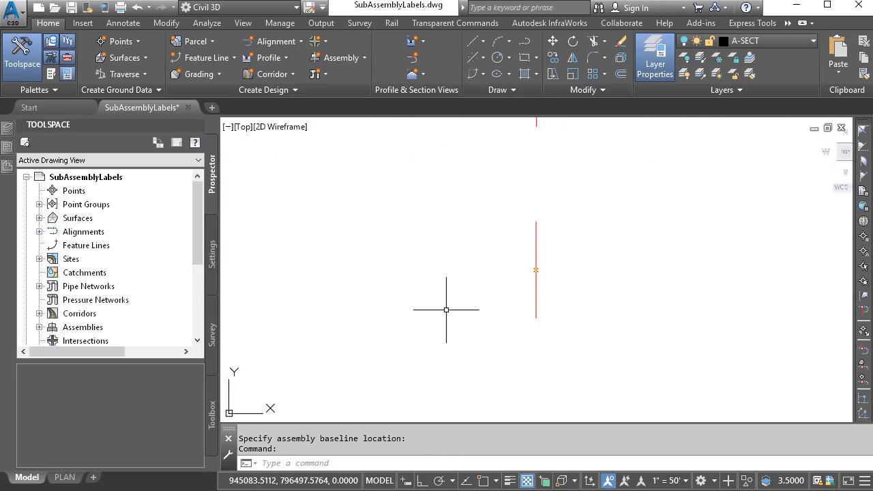
Locate the CreateSubAssemblyTool command under Subassembly commands in the Settings tree
click(211, 252)
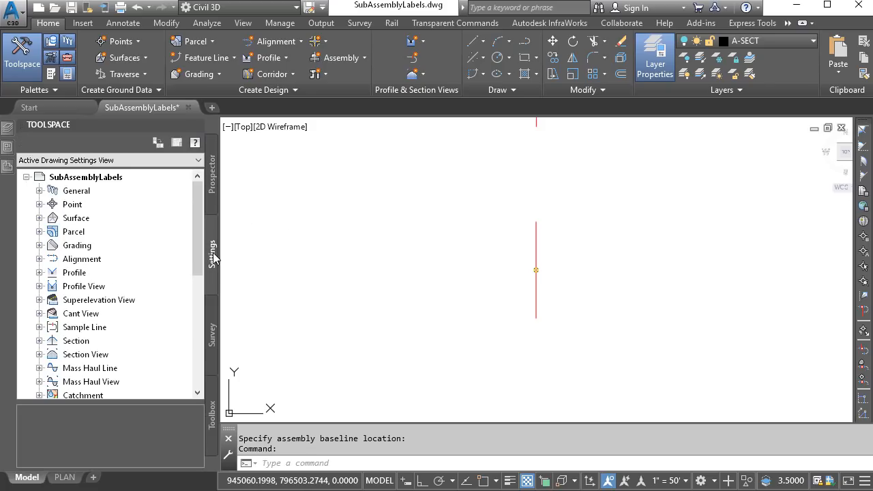
scroll(down, 3)
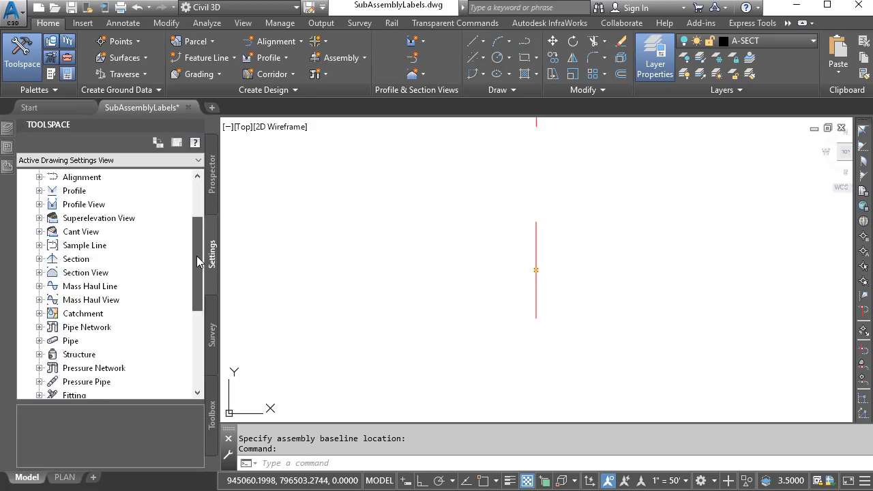
scroll(down, 3)
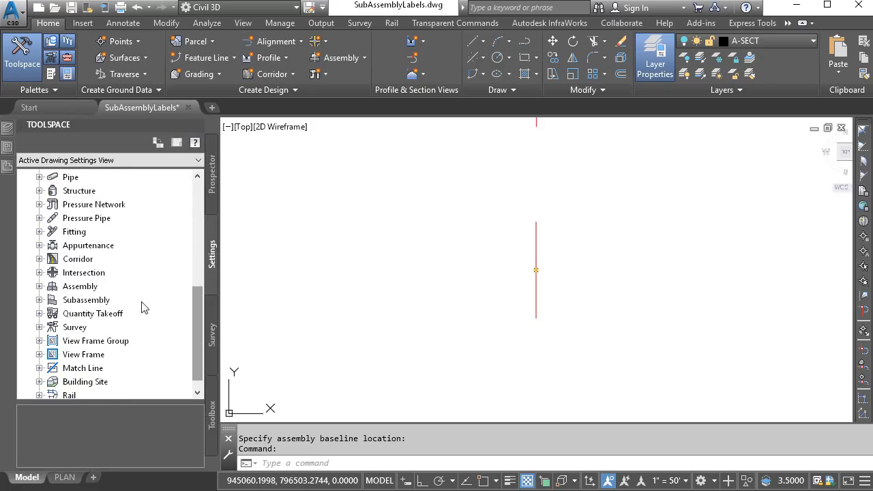
click(40, 300)
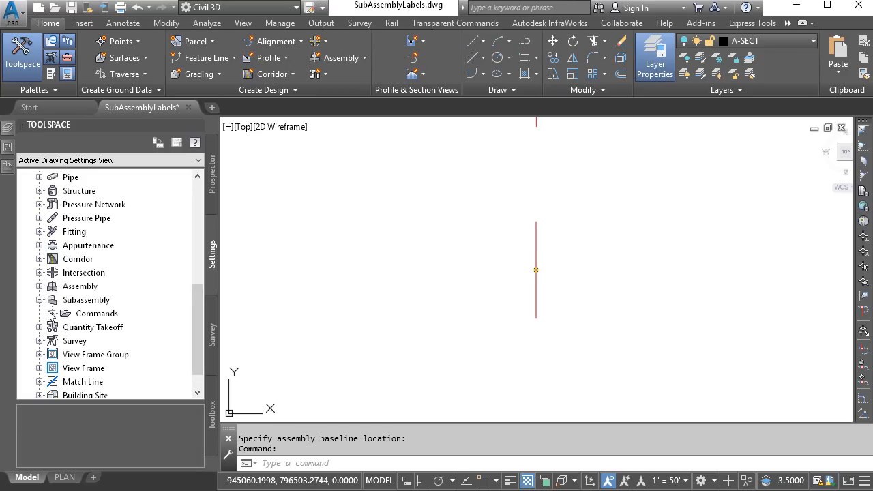
click(41, 313)
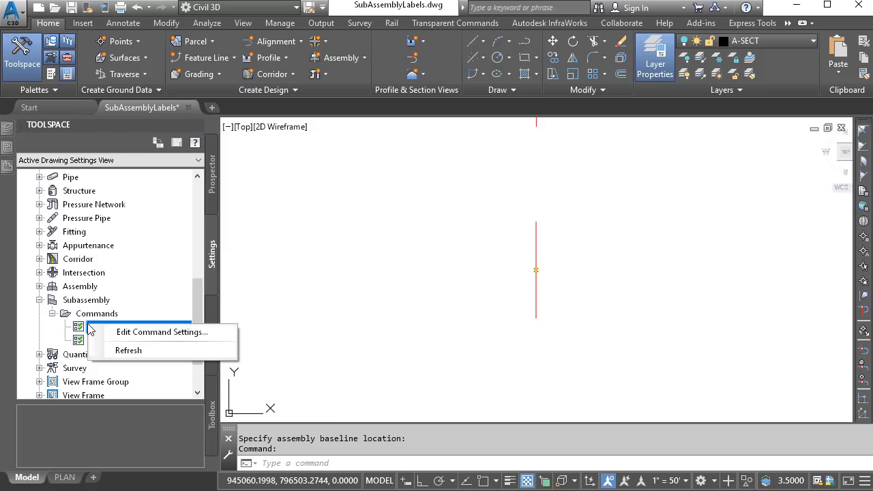
click(161, 332)
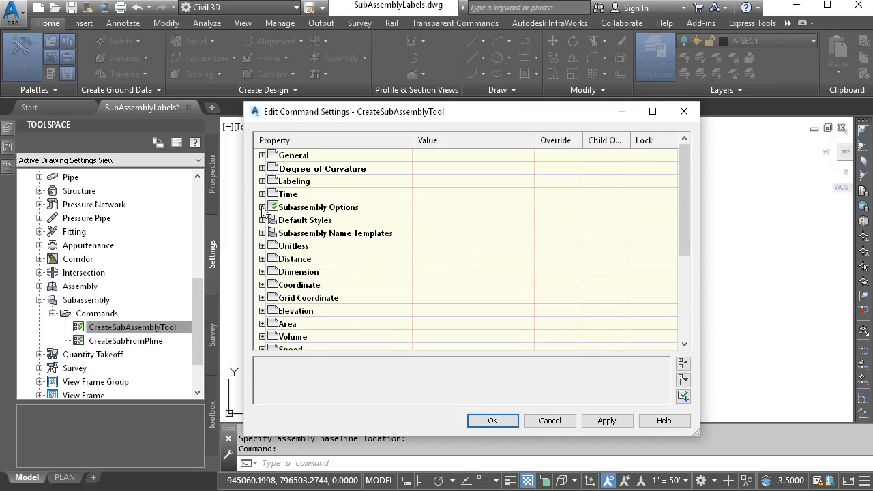
Set Subassembly Options > Subassembly Name Prompt to On and save the command settings
click(262, 207)
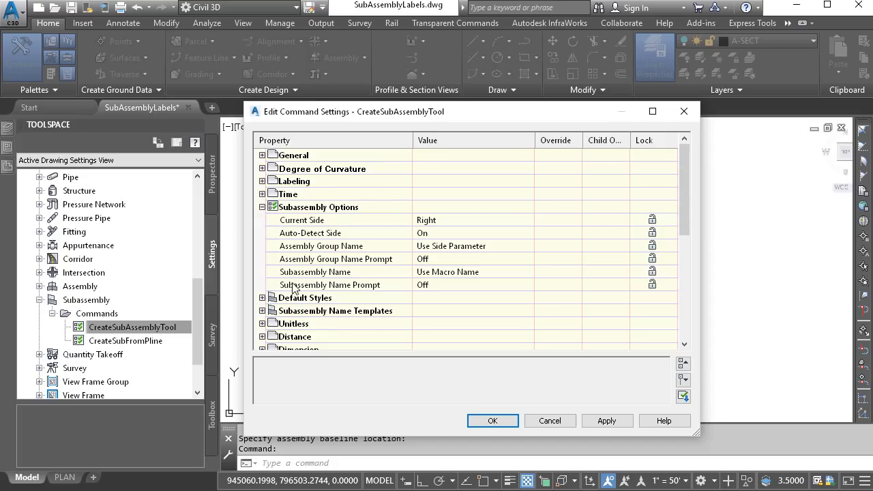
mouse_move(380, 291)
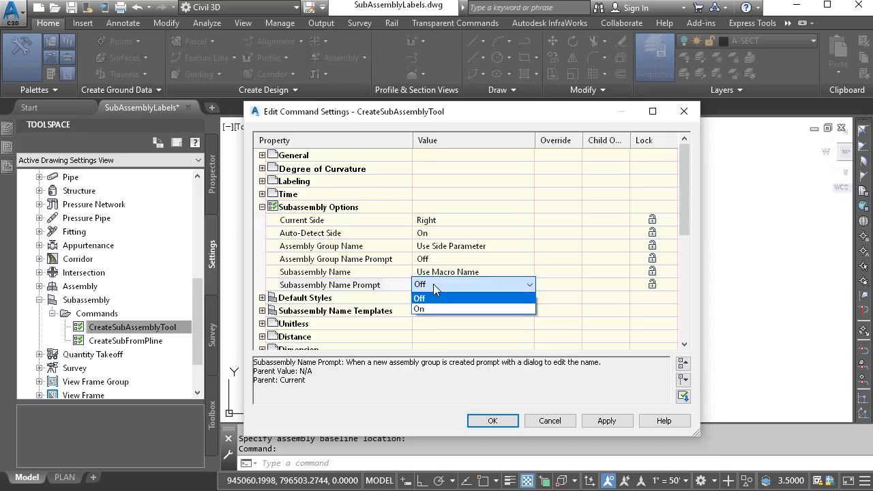
click(419, 309)
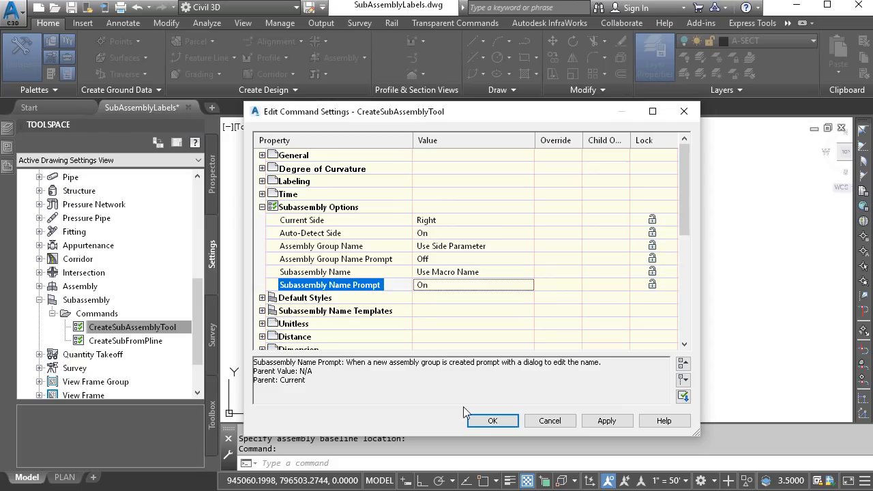
click(491, 420)
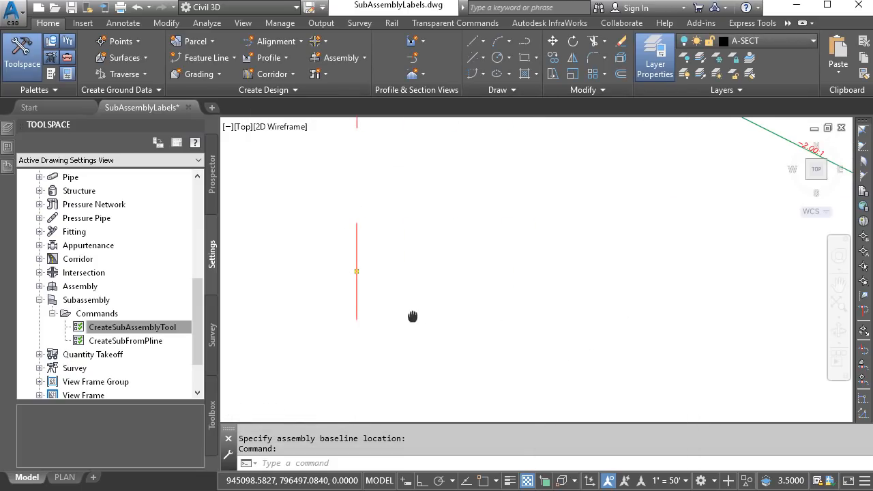
Attach a LaneSuperelevationAOR subassembly to the sample assembly baseline and name it Lane#1
click(357, 272)
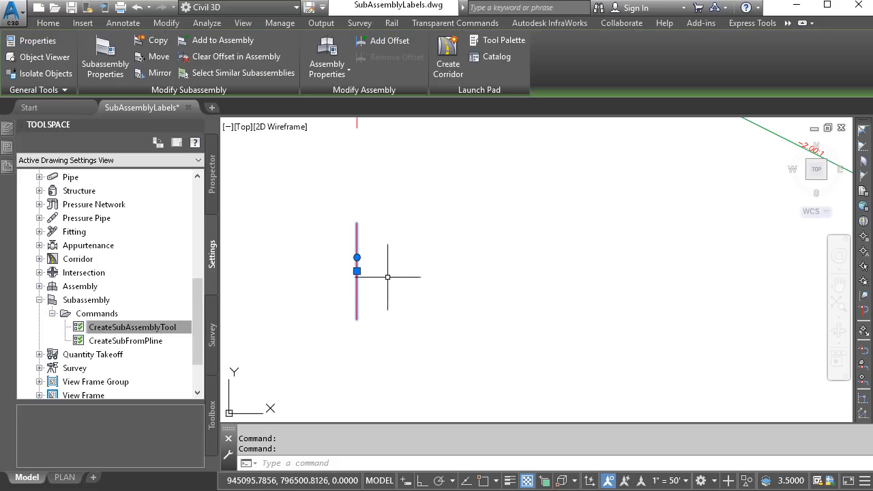
click(503, 39)
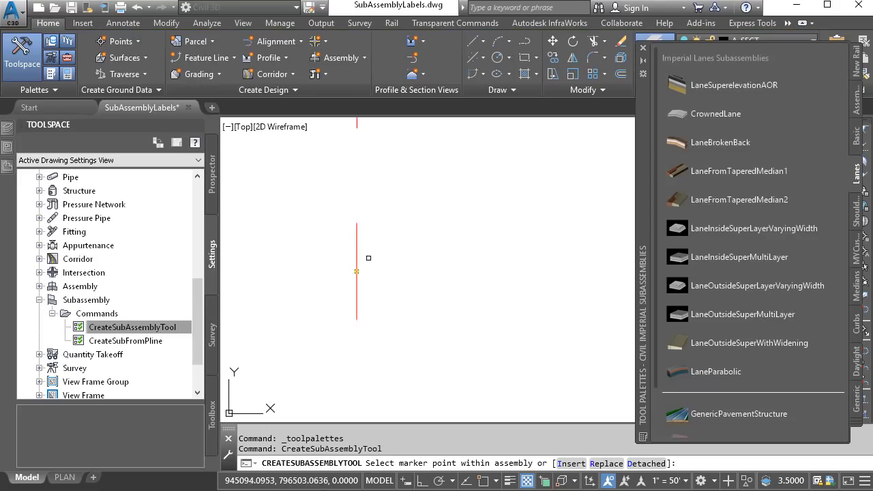
click(357, 272)
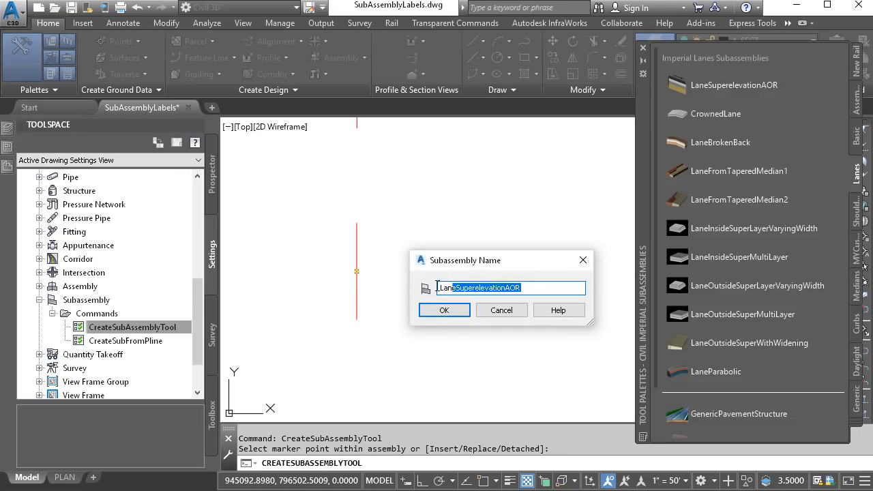
text(Lane#1)
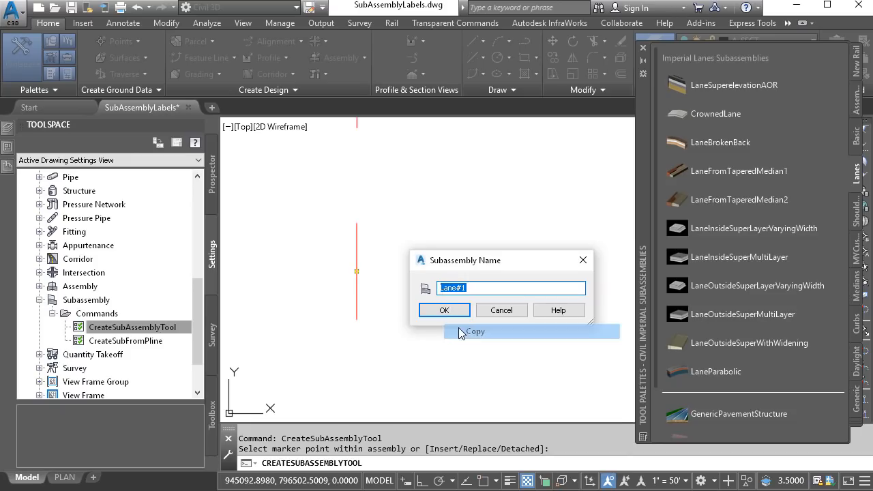
click(444, 310)
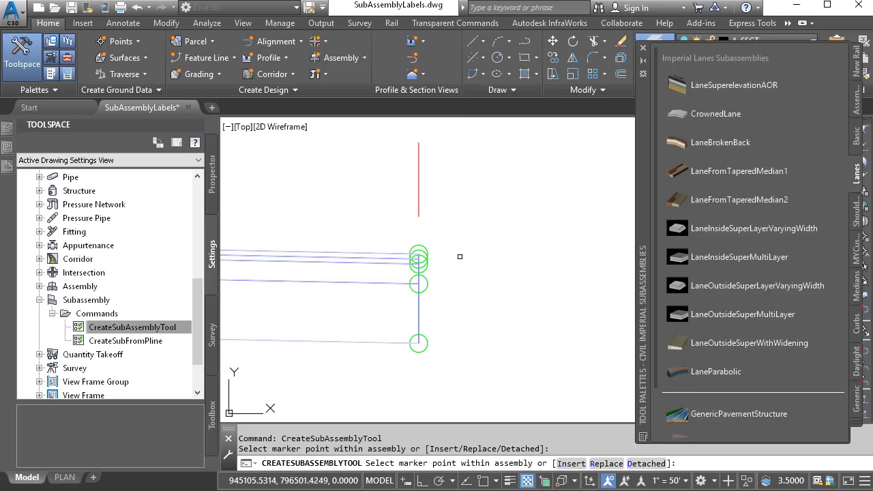
Attach a second lane subassembly and name it Lane#2 by pasting the copied name
click(417, 261)
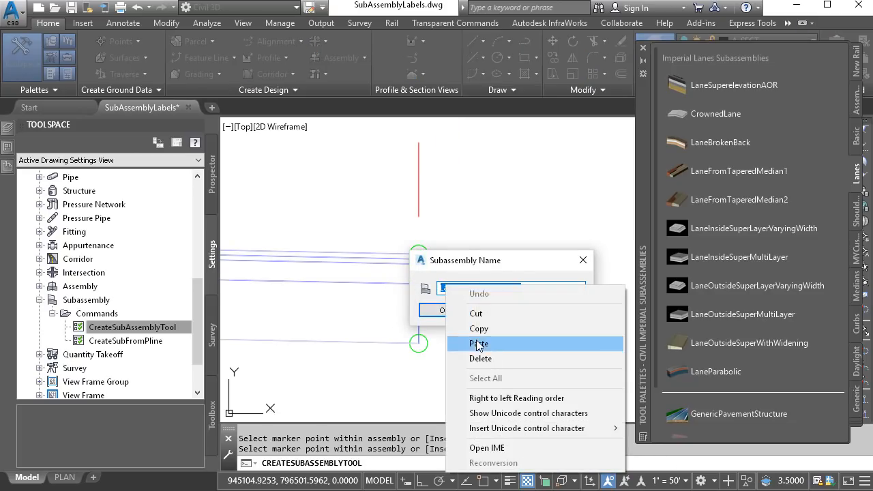
click(479, 343)
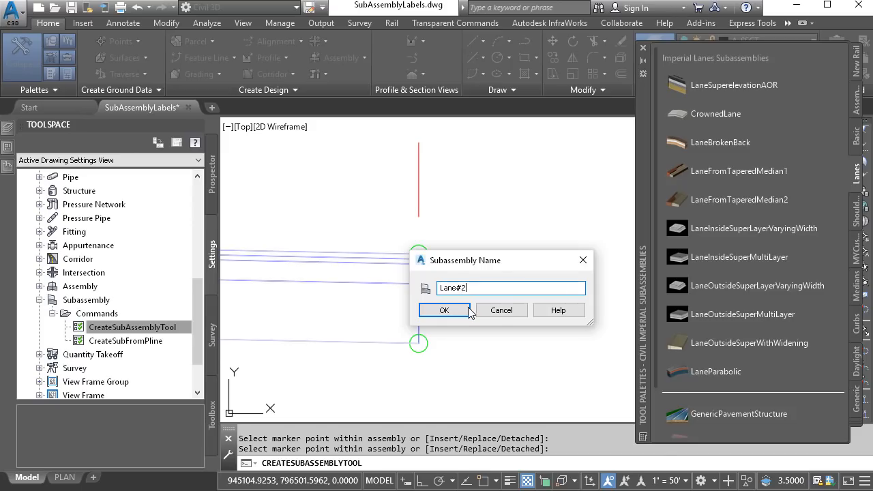
click(444, 310)
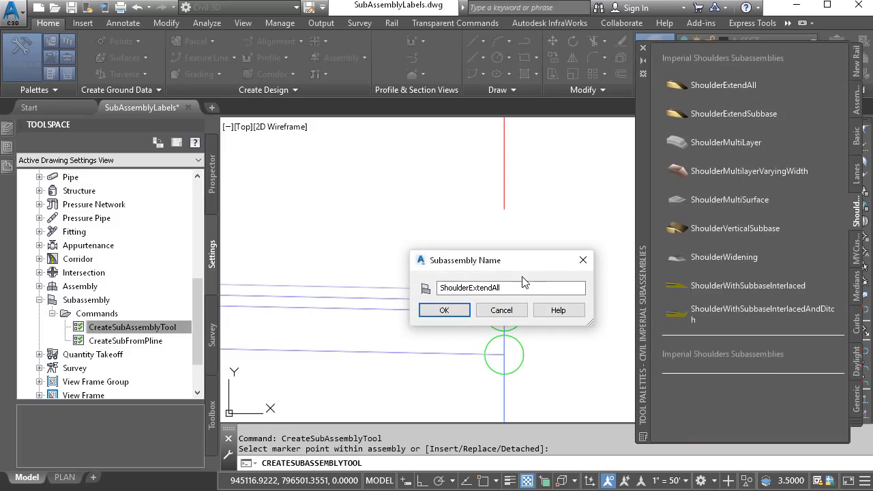
Name the ShoulderExtendAll subassembly 'Shoulder' and confirm
double_click(484, 287)
text(Shoulder)
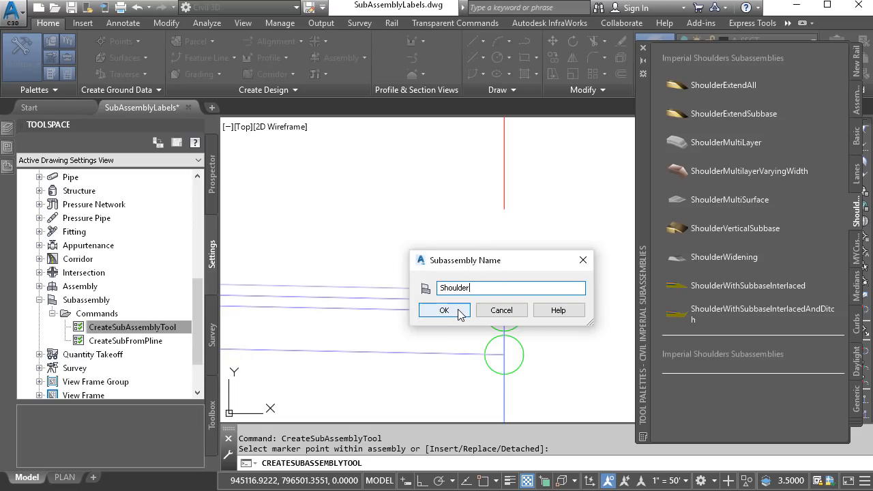
click(445, 310)
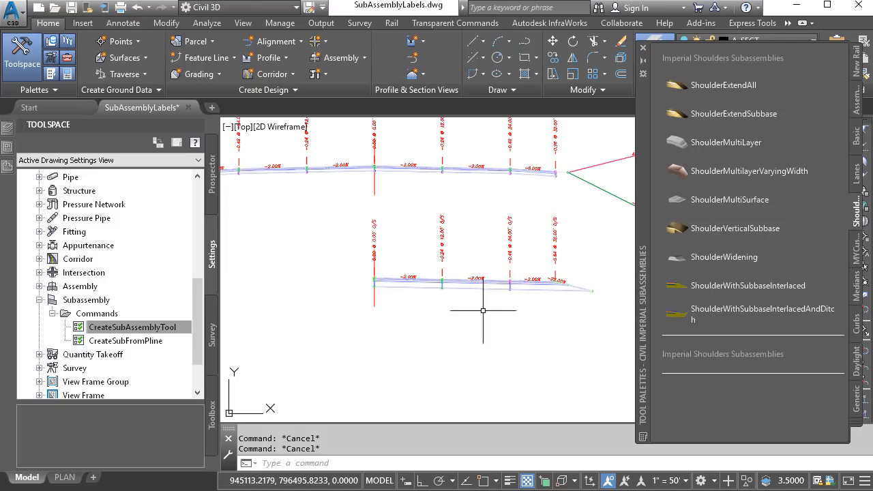
mouse_move(322, 297)
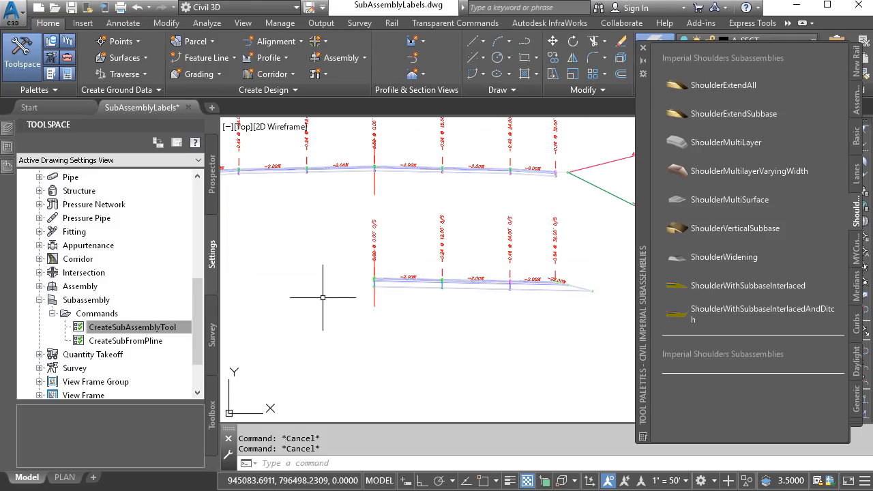
mouse_move(325, 297)
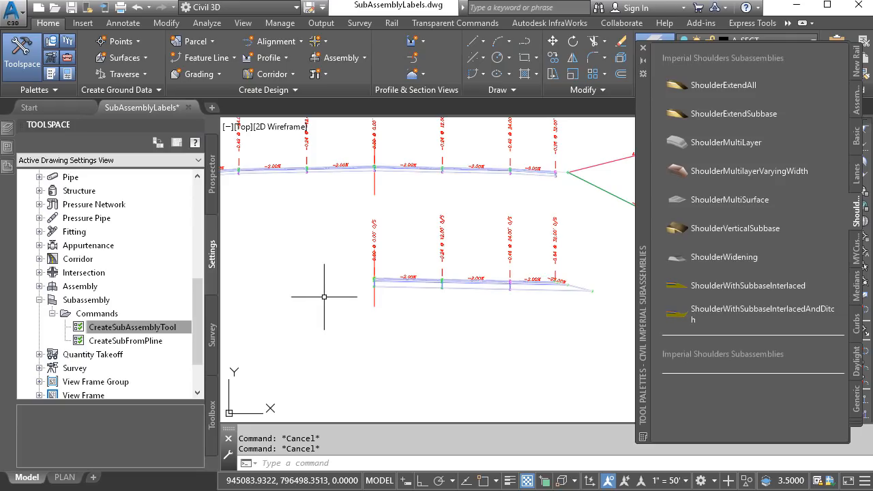
Set the CreateSubAssemblyTool's Subassembly Name option to Use Name Template and save the settings
right_click(128, 327)
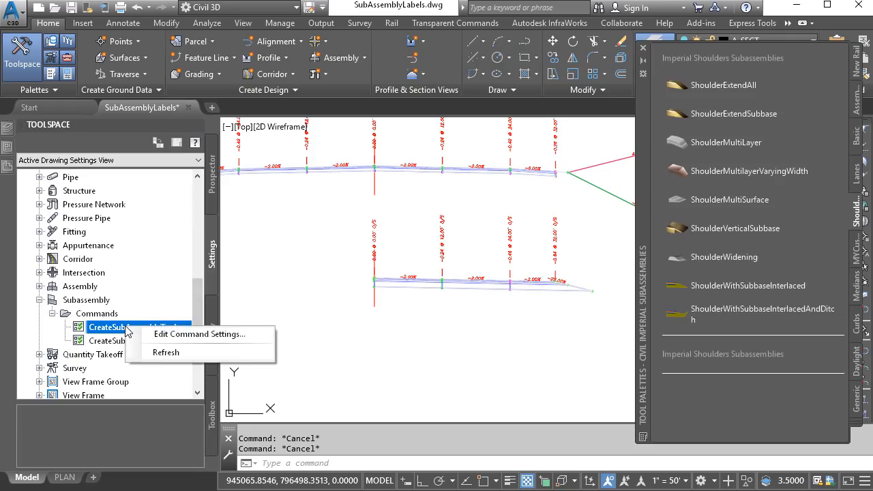
mouse_move(139, 334)
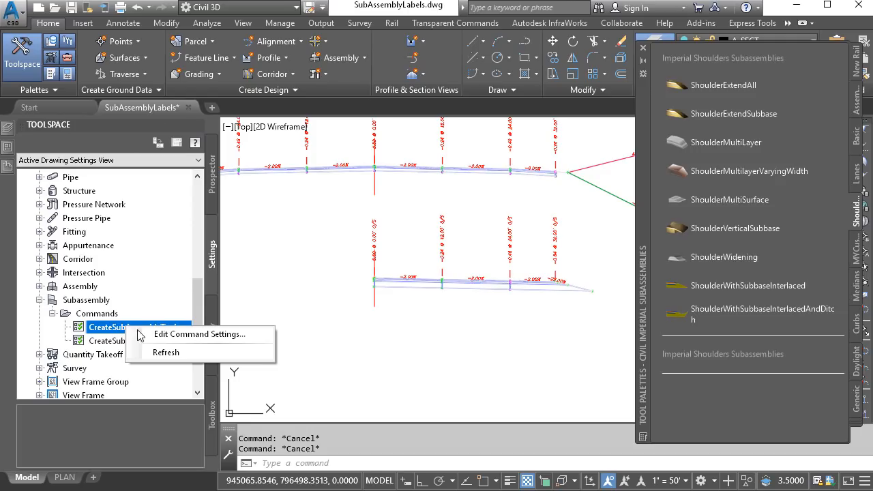
click(199, 334)
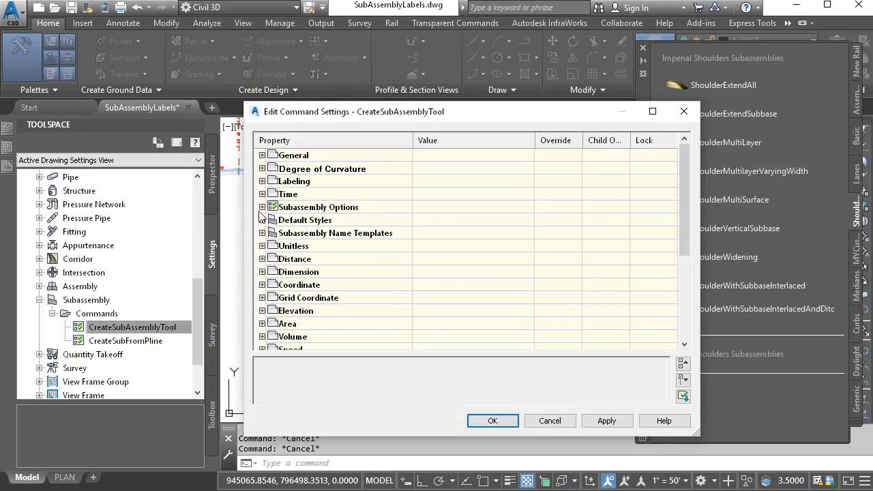
click(262, 207)
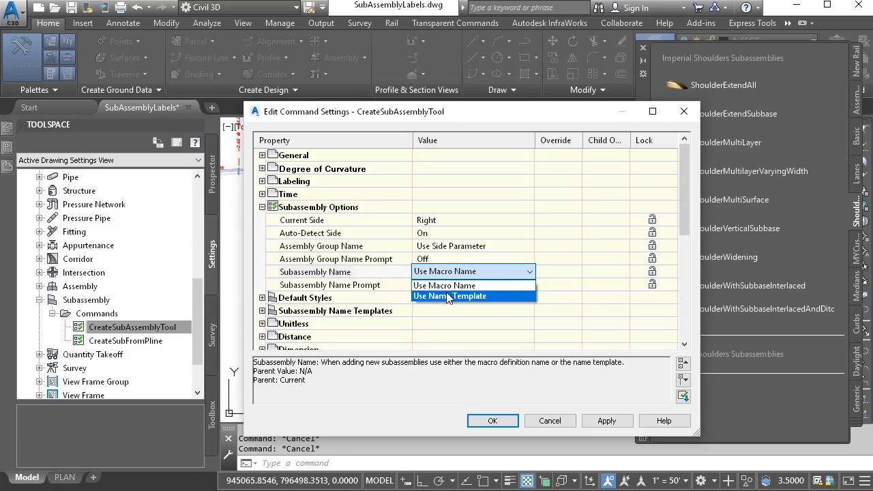
click(450, 296)
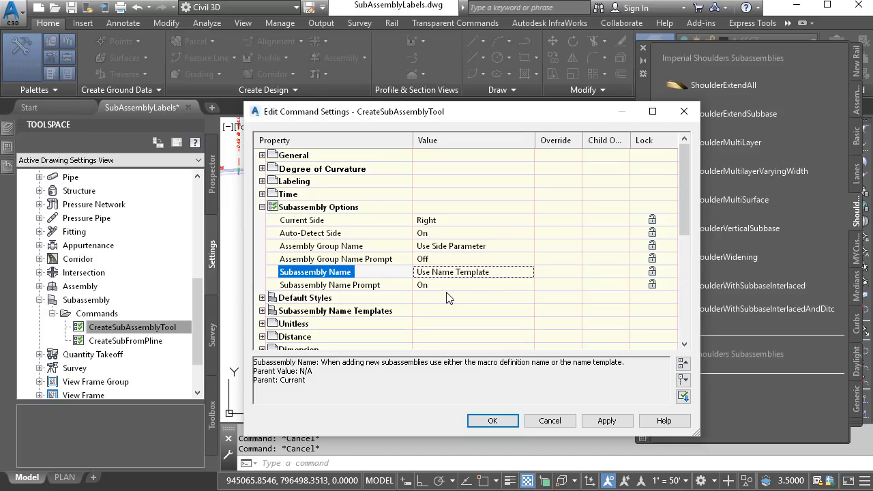
mouse_move(436, 265)
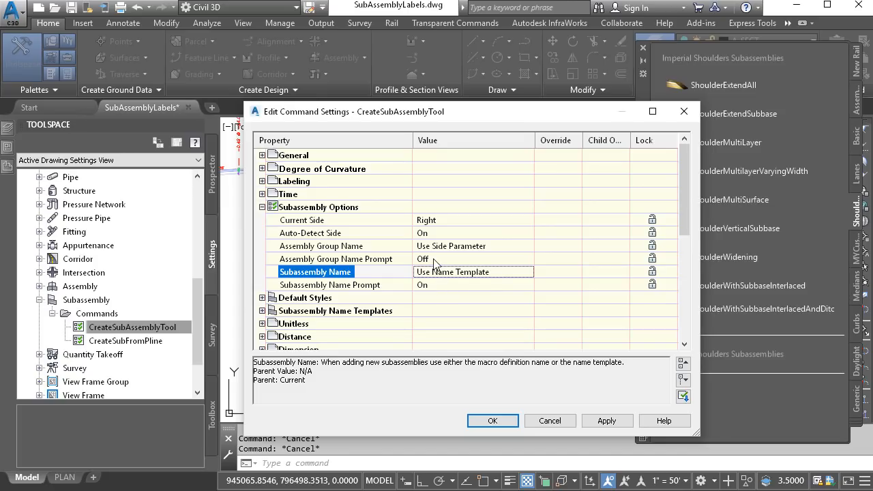
mouse_move(436, 229)
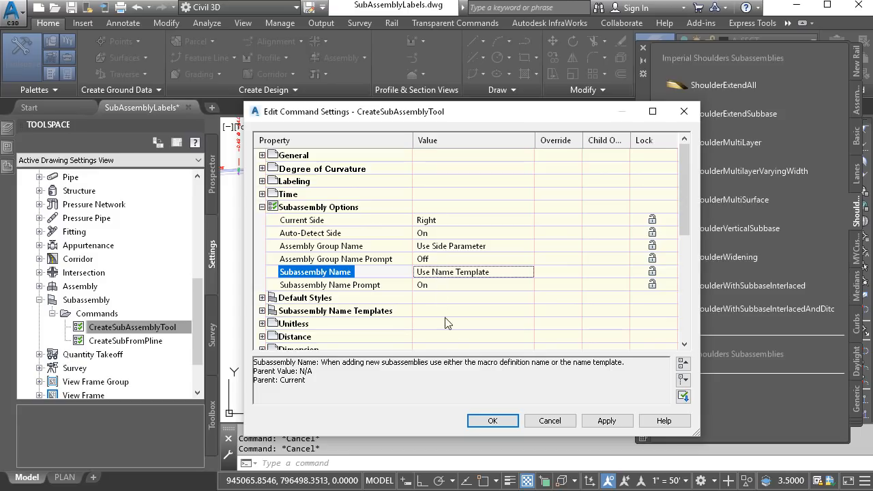
click(493, 420)
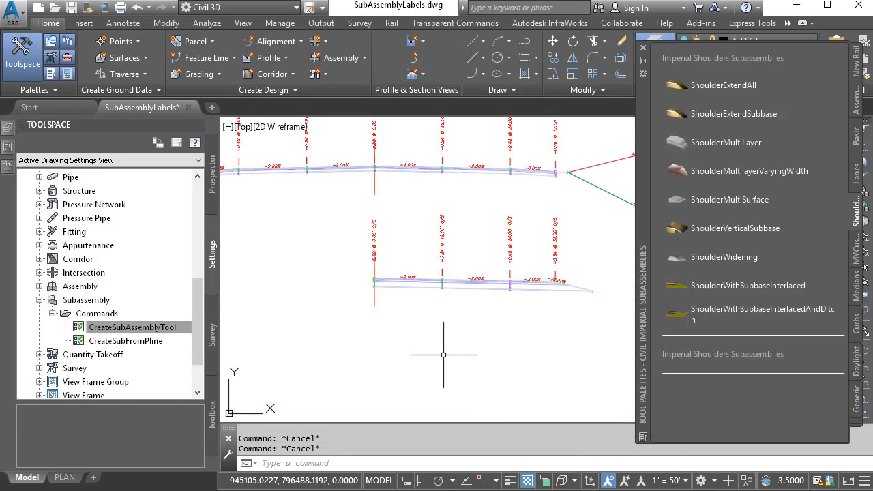